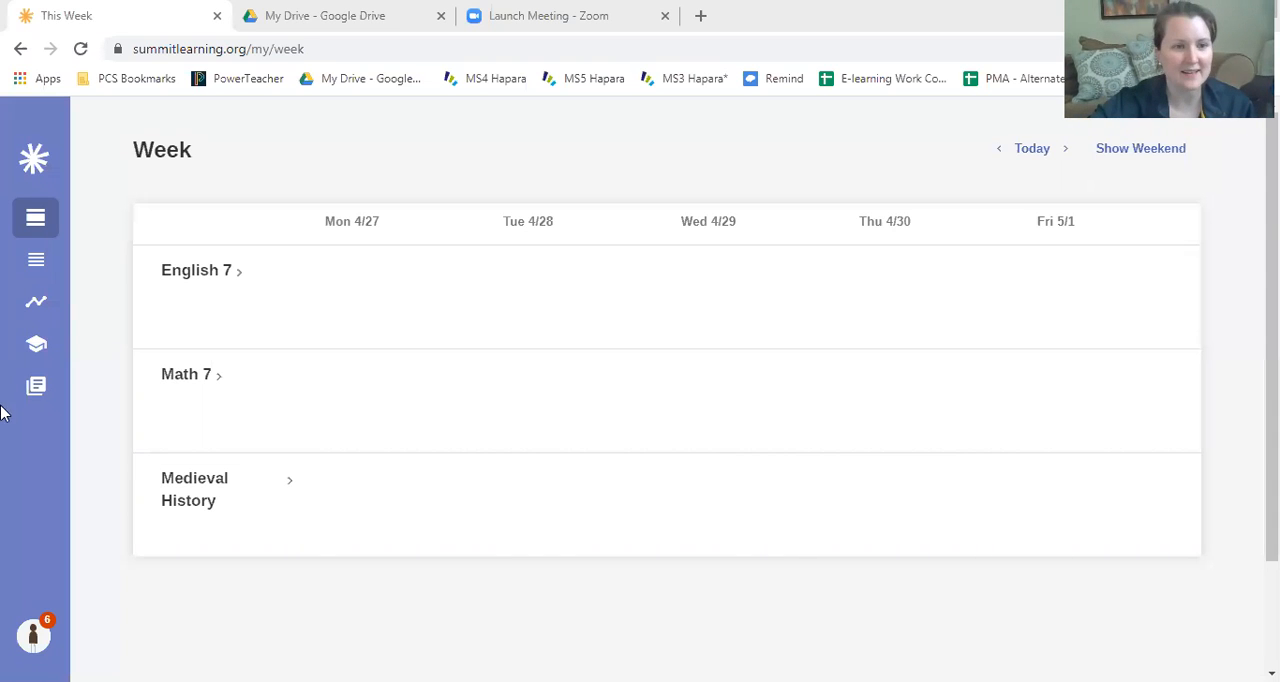
Switch to the Year plan and preview The Maze Runner project for English 7.
left_click(35, 260)
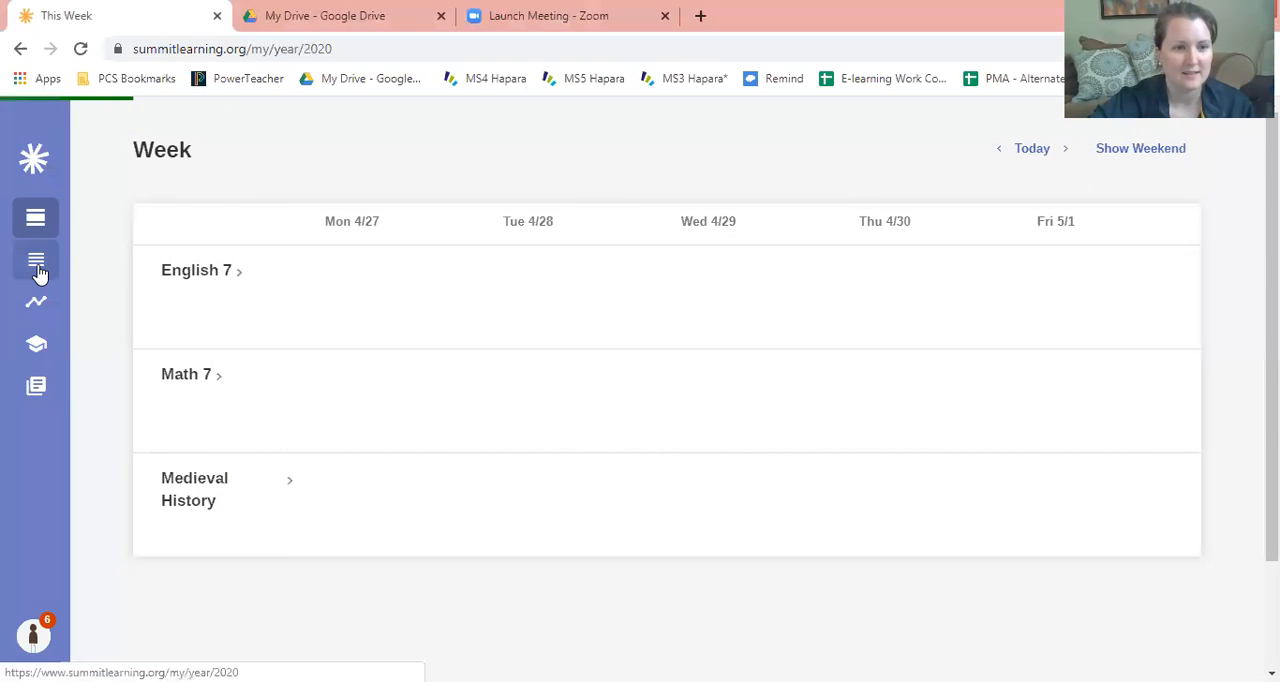
left_click(36, 260)
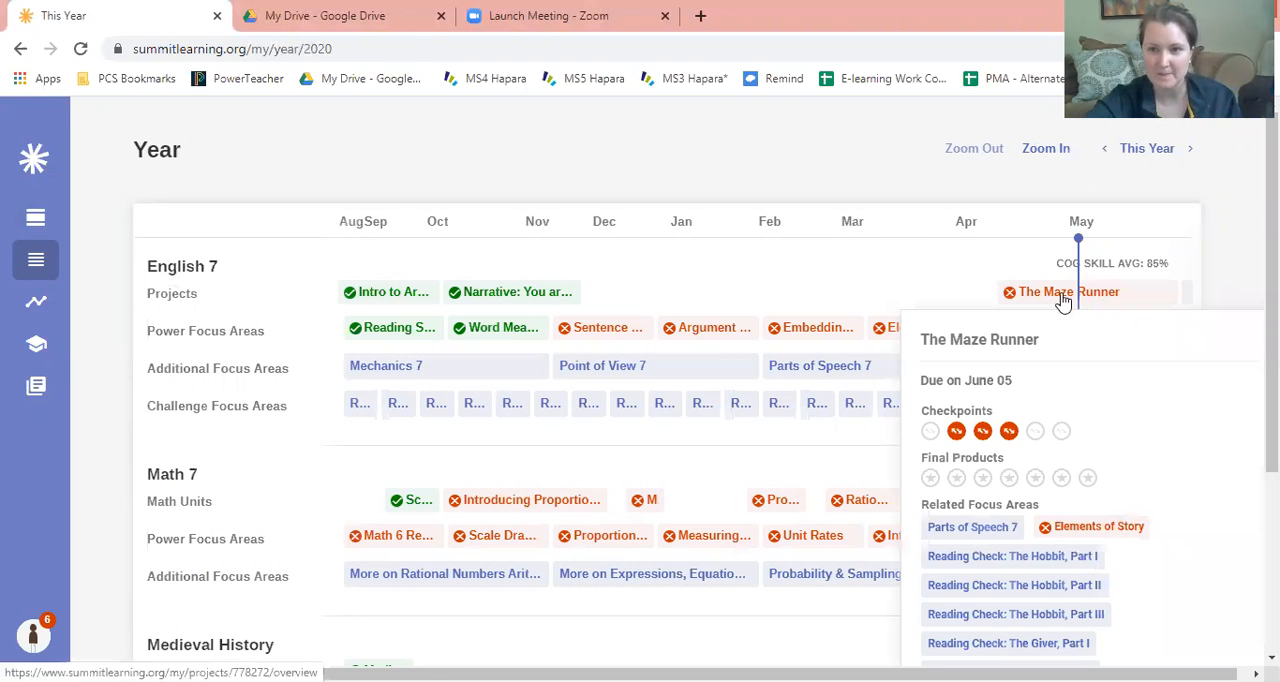
Open The Maze Runner project page and scroll the checkpoint list toward Checkpoints 7 & 8.
left_click(1067, 291)
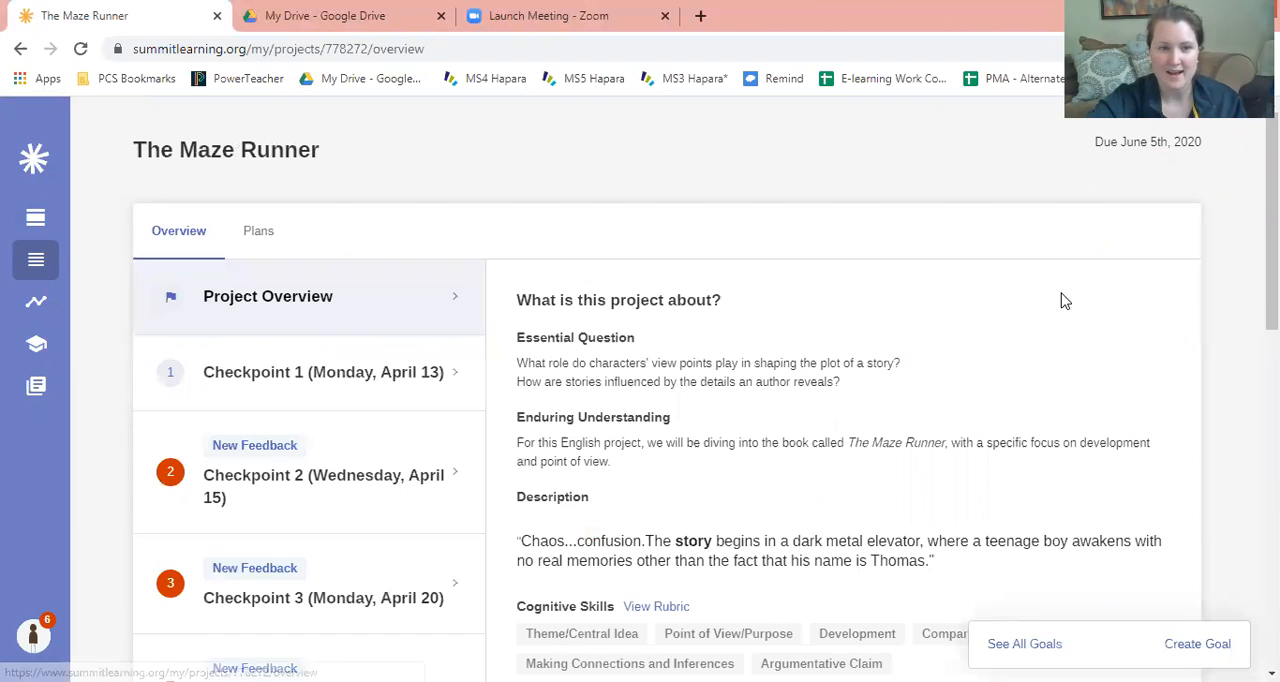
scroll("down", 3)
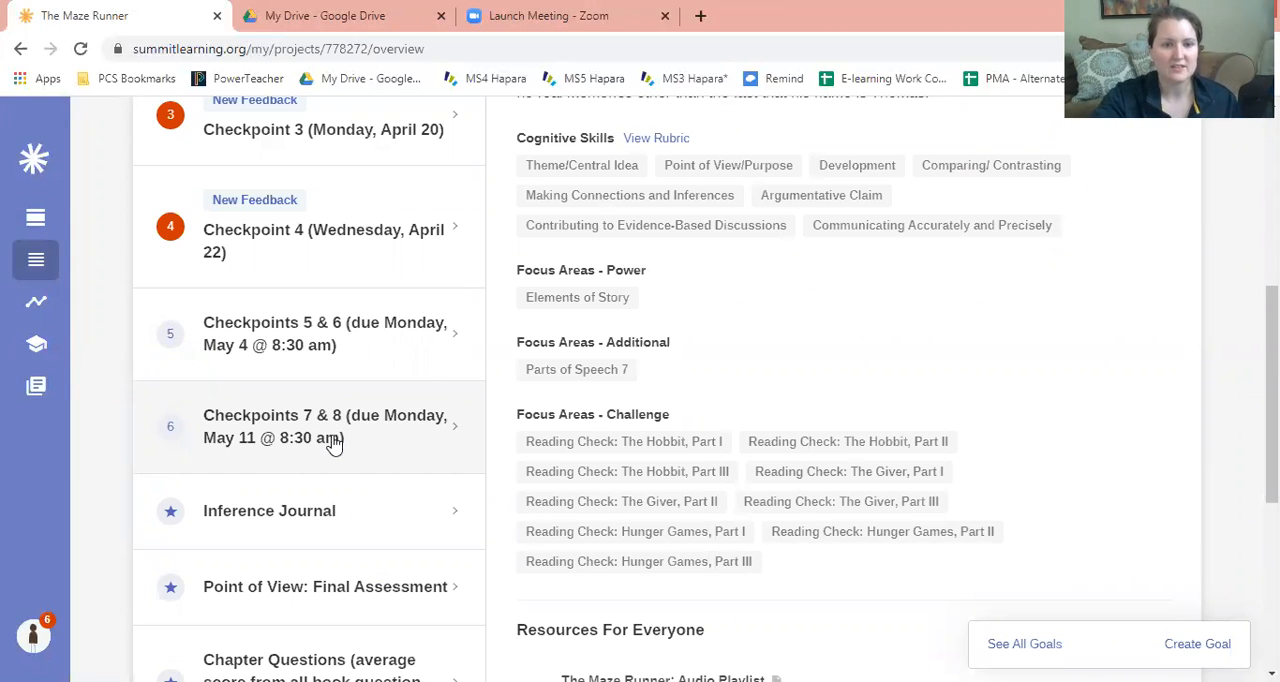
mouse_move(280, 445)
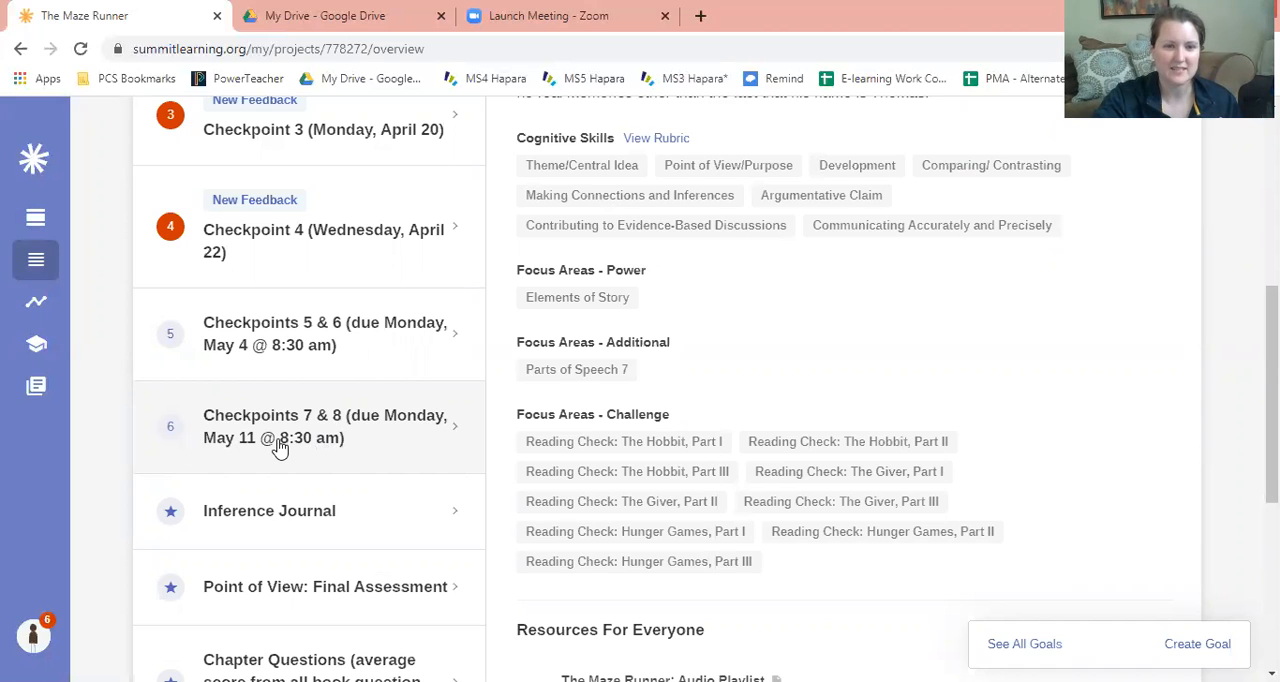
Select 'Checkpoints 7 & 8 (due Monday, May 11 @ 8:30 am)' to view chapters 21–30 tasks.
left_click(309, 426)
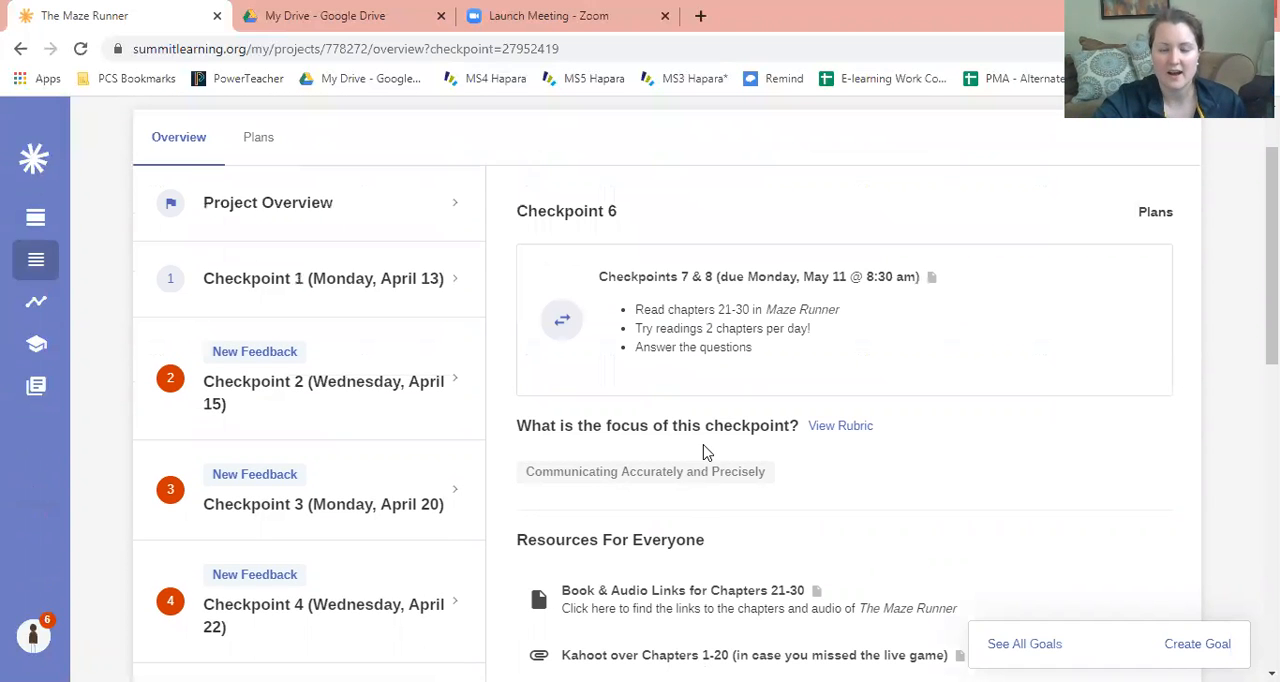
mouse_move(678, 283)
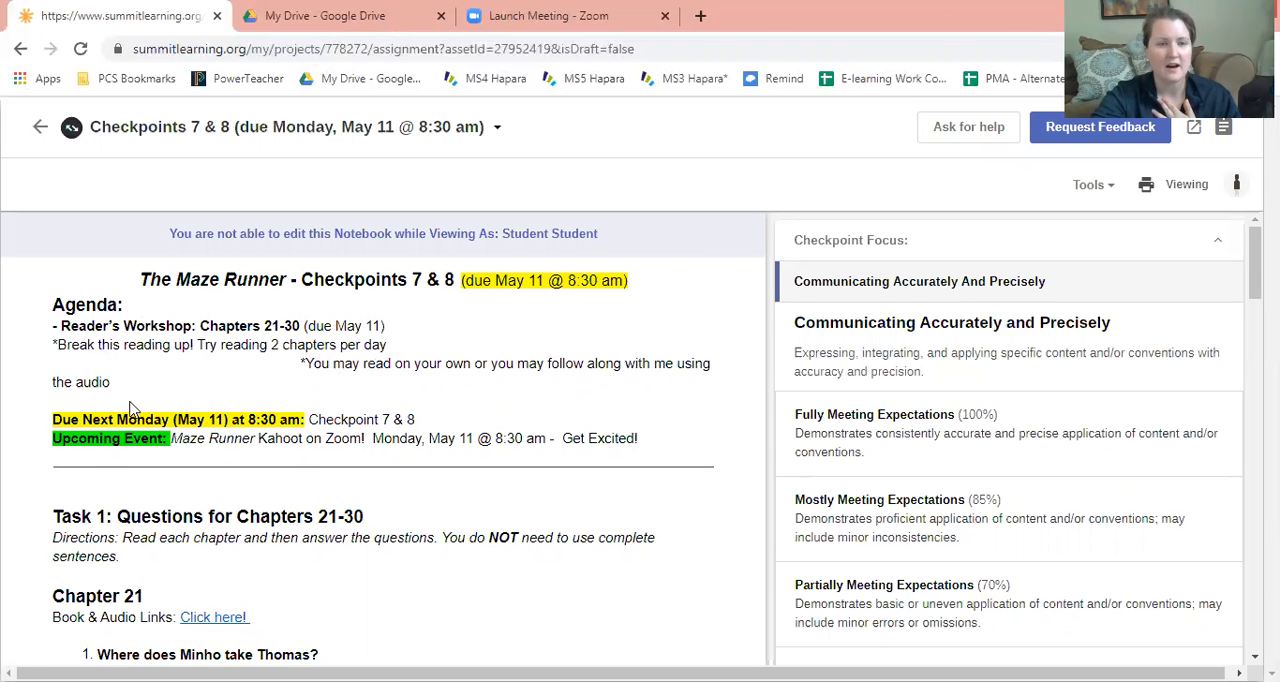
Scroll the notebook down to the Chapter 21 section under Task 1.
scroll("down", 3)
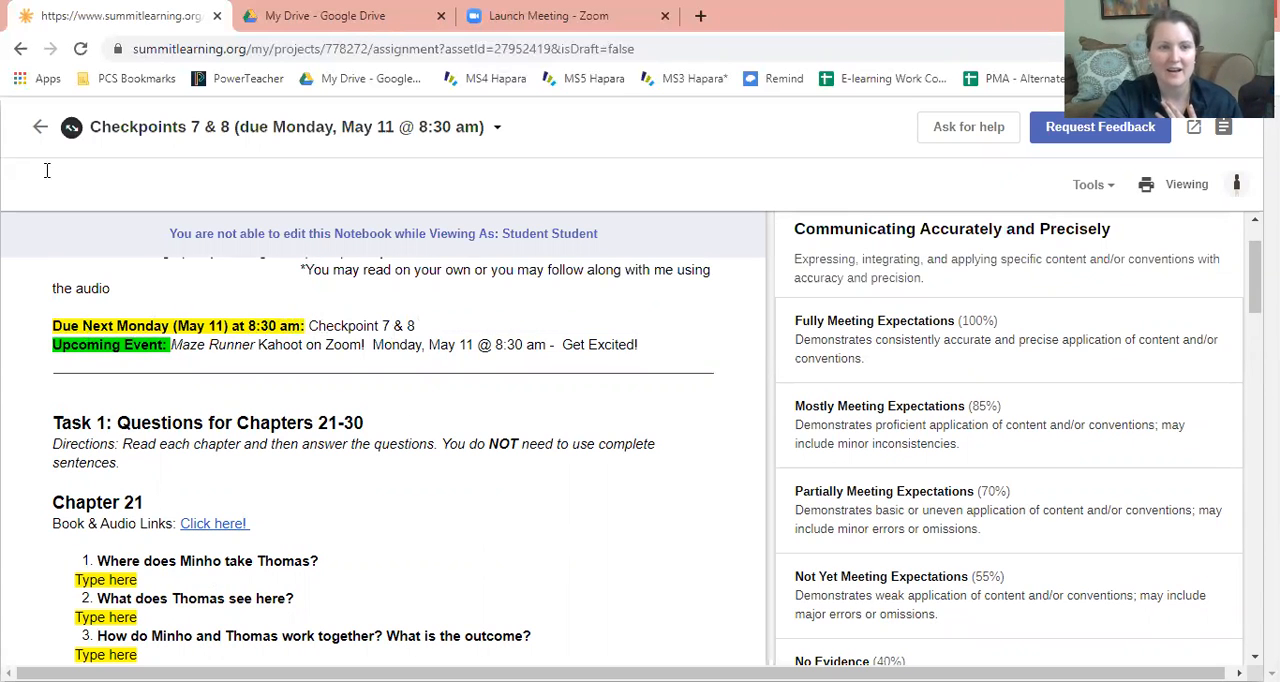
scroll("down", 3)
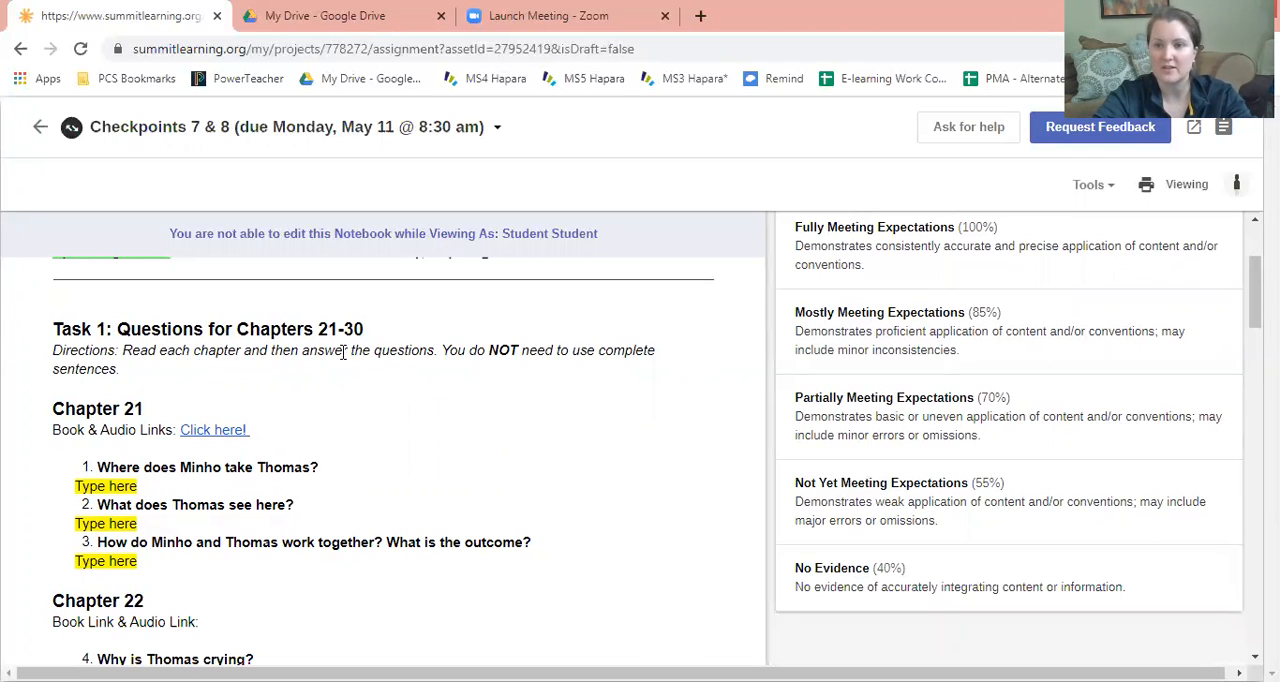
mouse_move(448, 352)
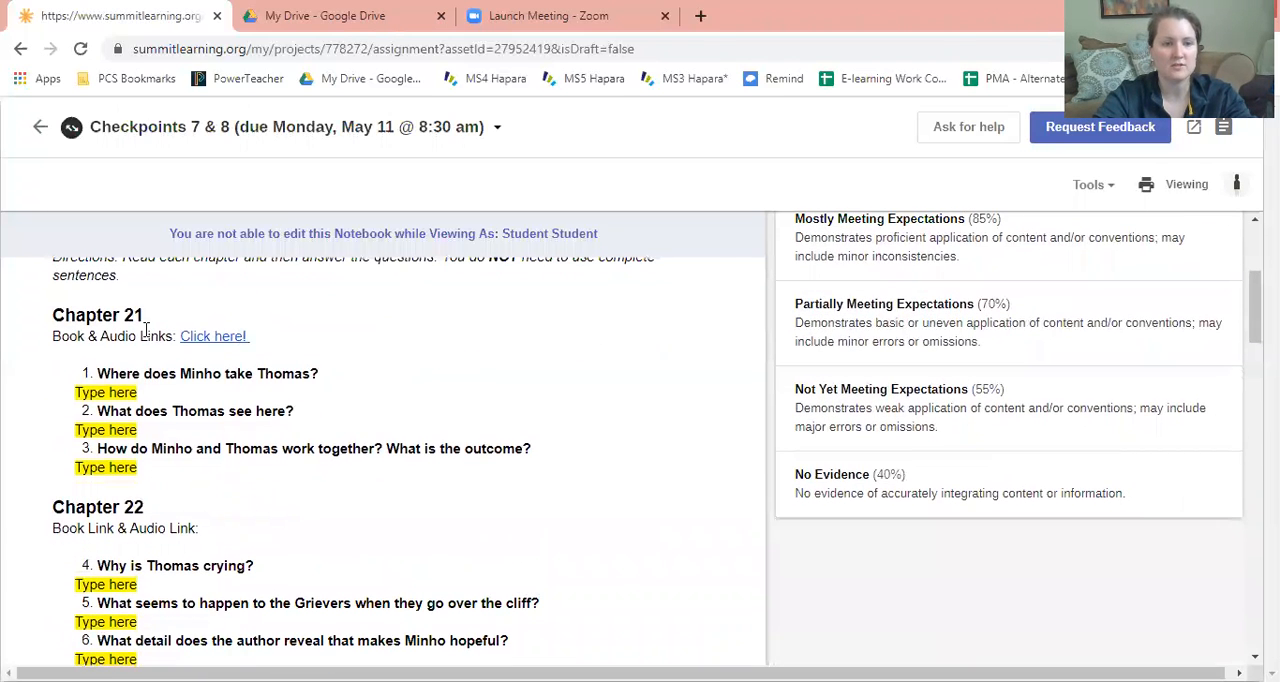
mouse_move(278, 367)
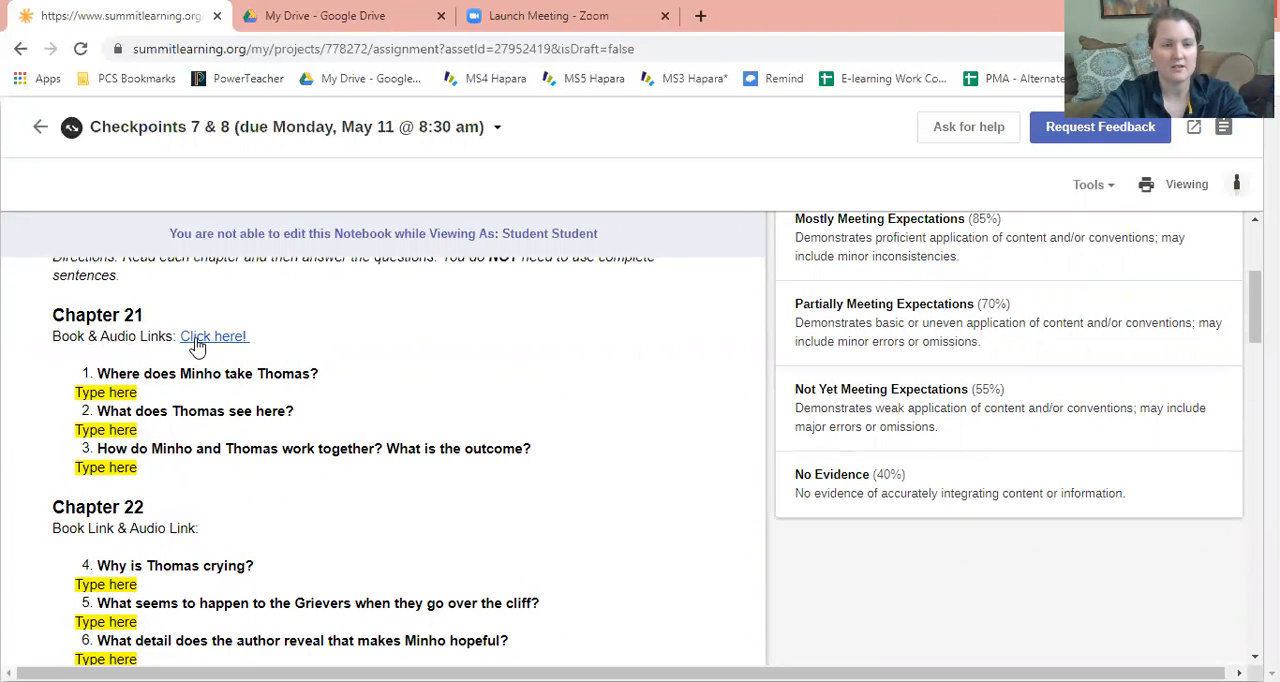
Follow Chapter 21's book-and-audio link to the links document and open the Chapter 21 text.
left_click(213, 335)
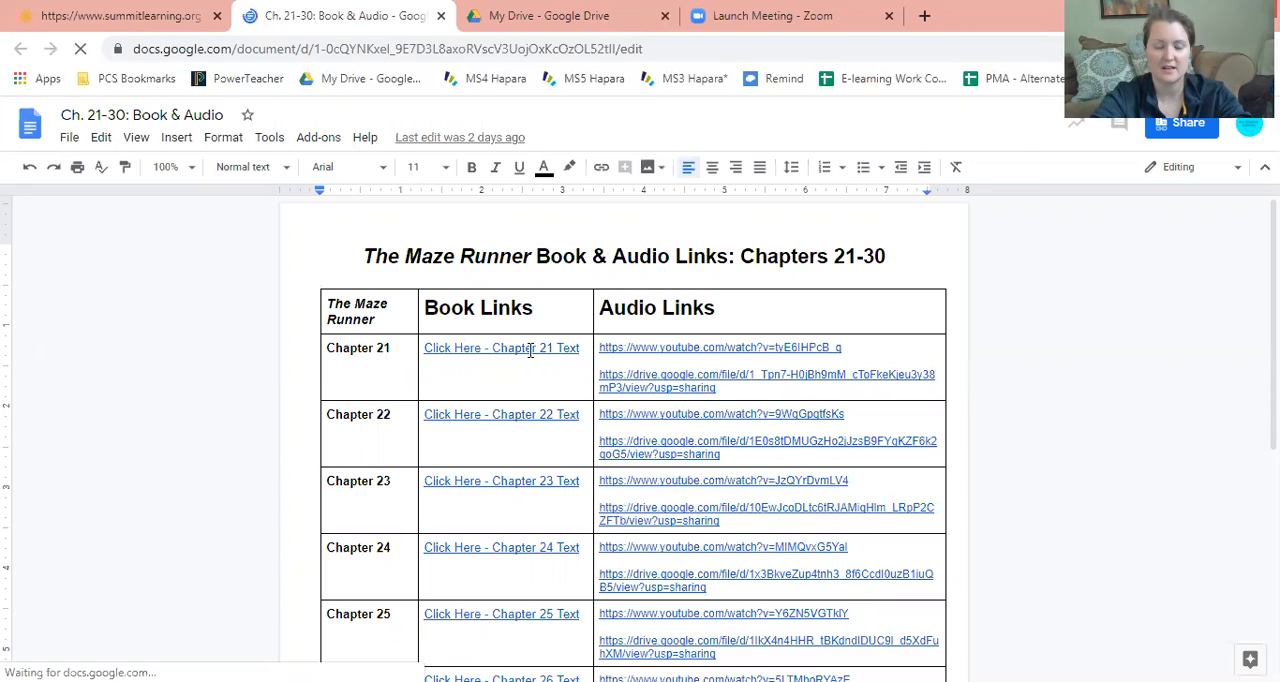
left_click(501, 347)
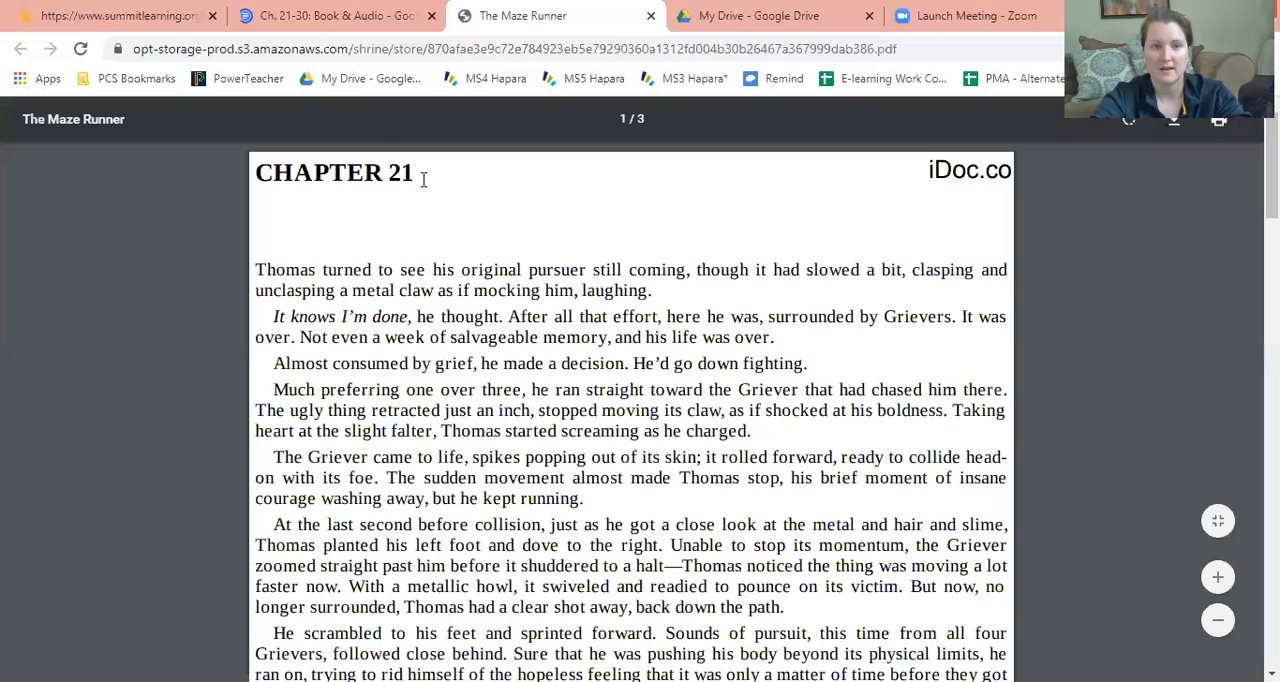
mouse_move(527, 378)
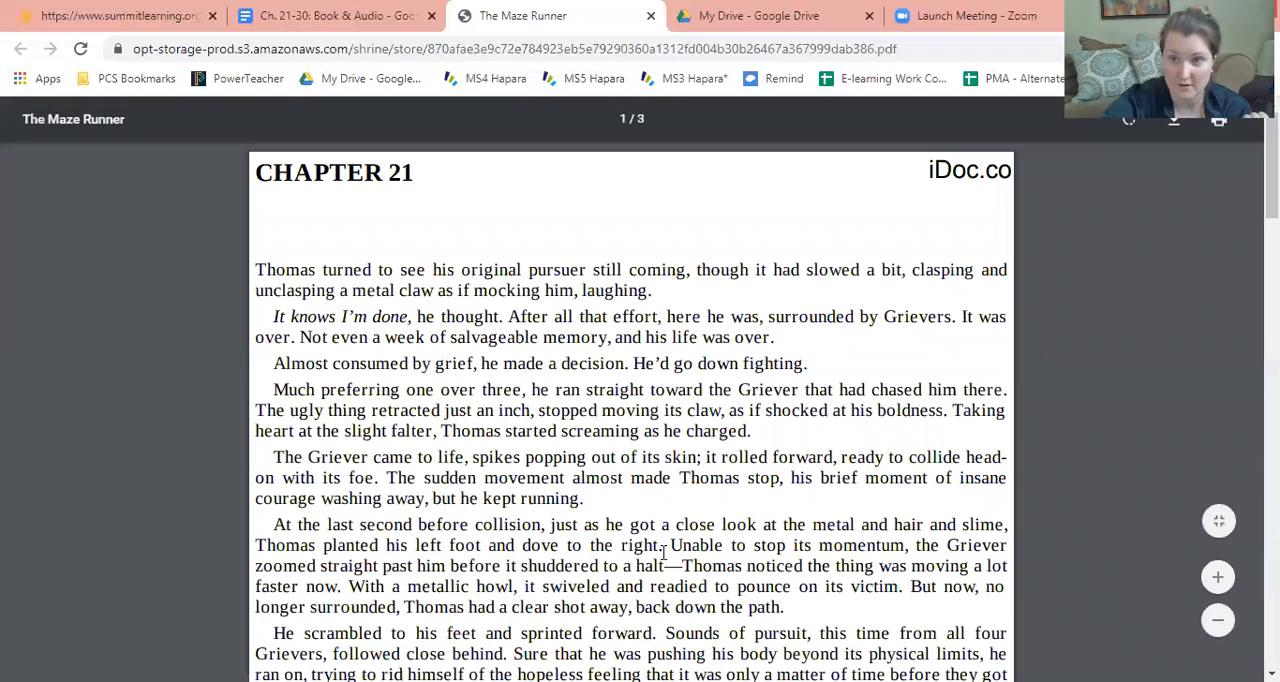
Return from the Chapter 21 PDF to the book and audio links document.
left_click(330, 15)
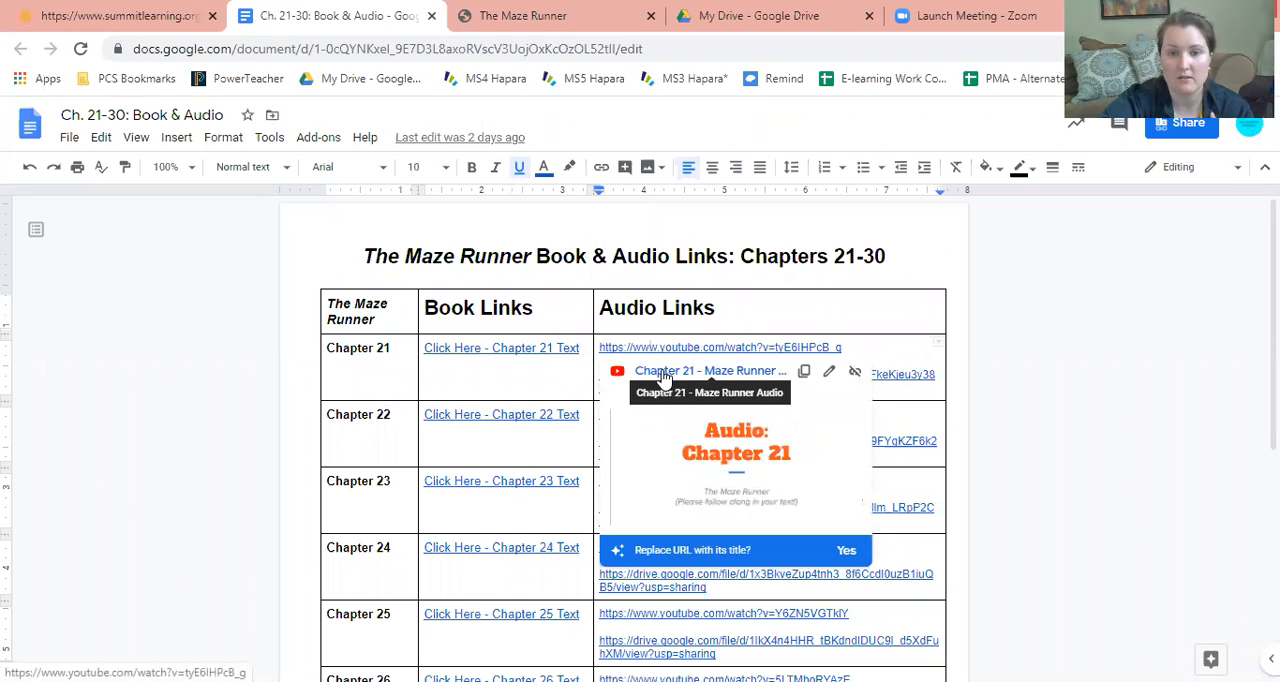
Play the Chapter 21 audio on YouTube, then return to the Summit Learning tab.
left_click(710, 371)
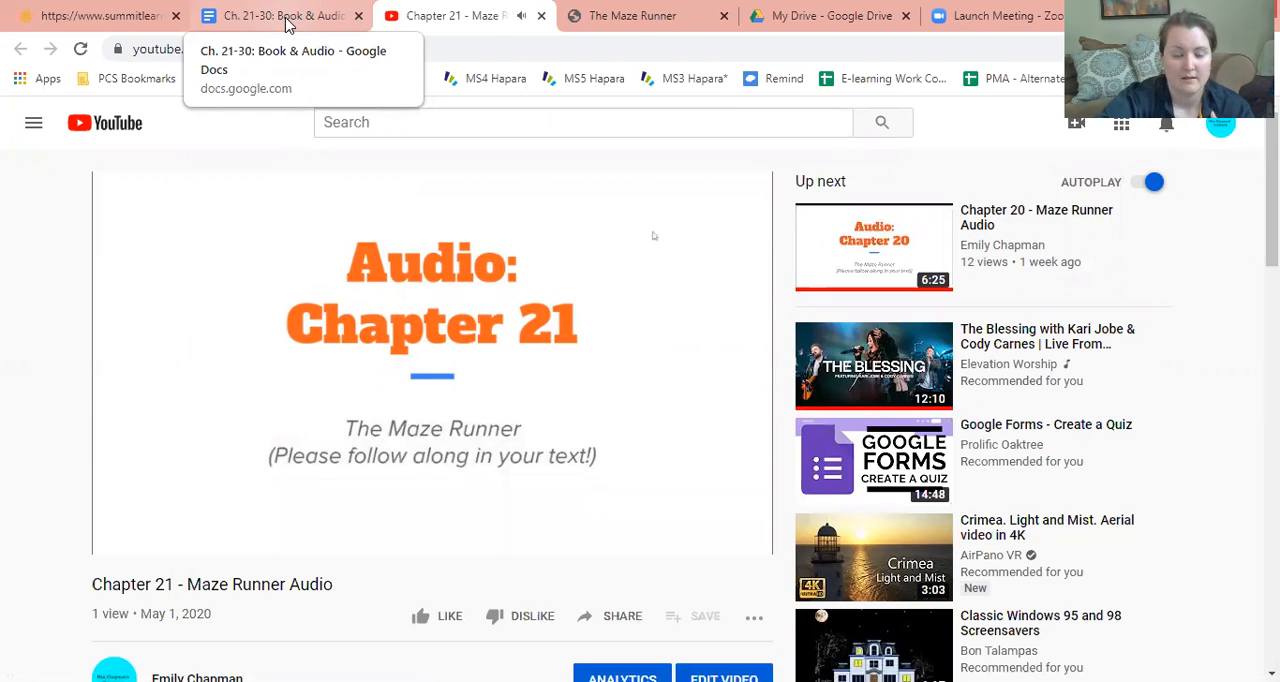
left_click(280, 16)
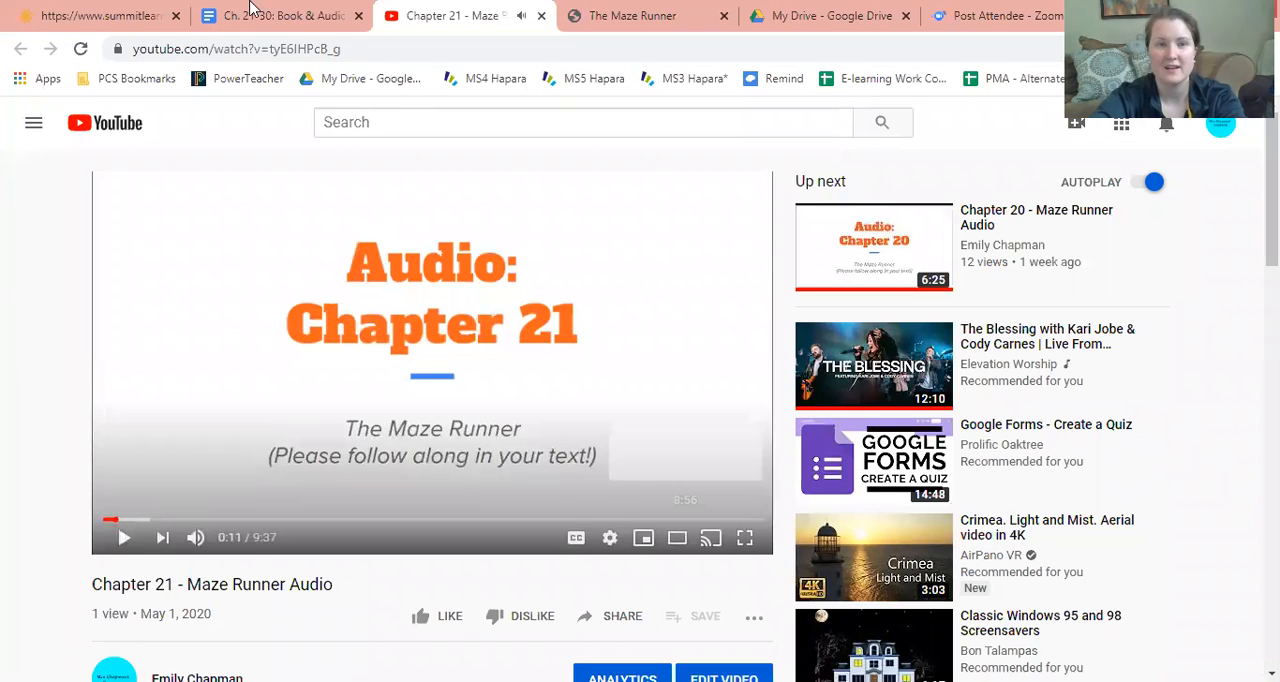
left_click(283, 15)
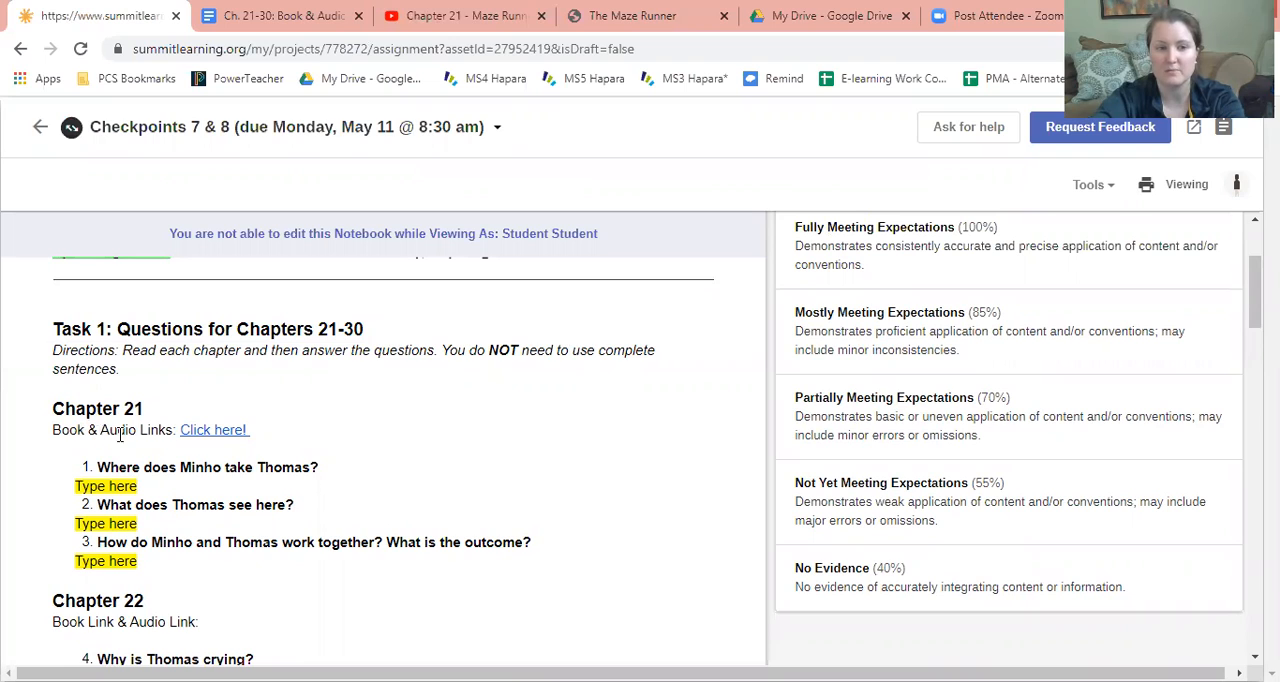
mouse_move(207, 443)
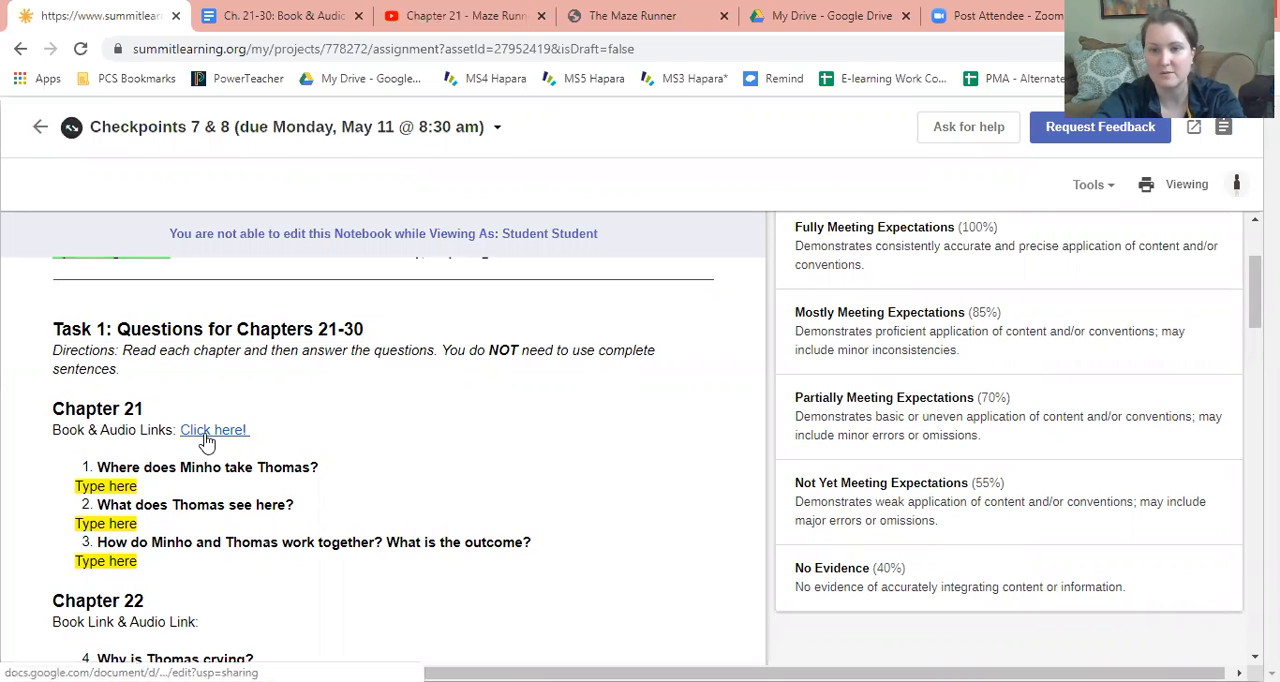
Reopen the Chapter 21 links document, then switch back to the Checkpoints 7 & 8 notebook.
left_click(213, 429)
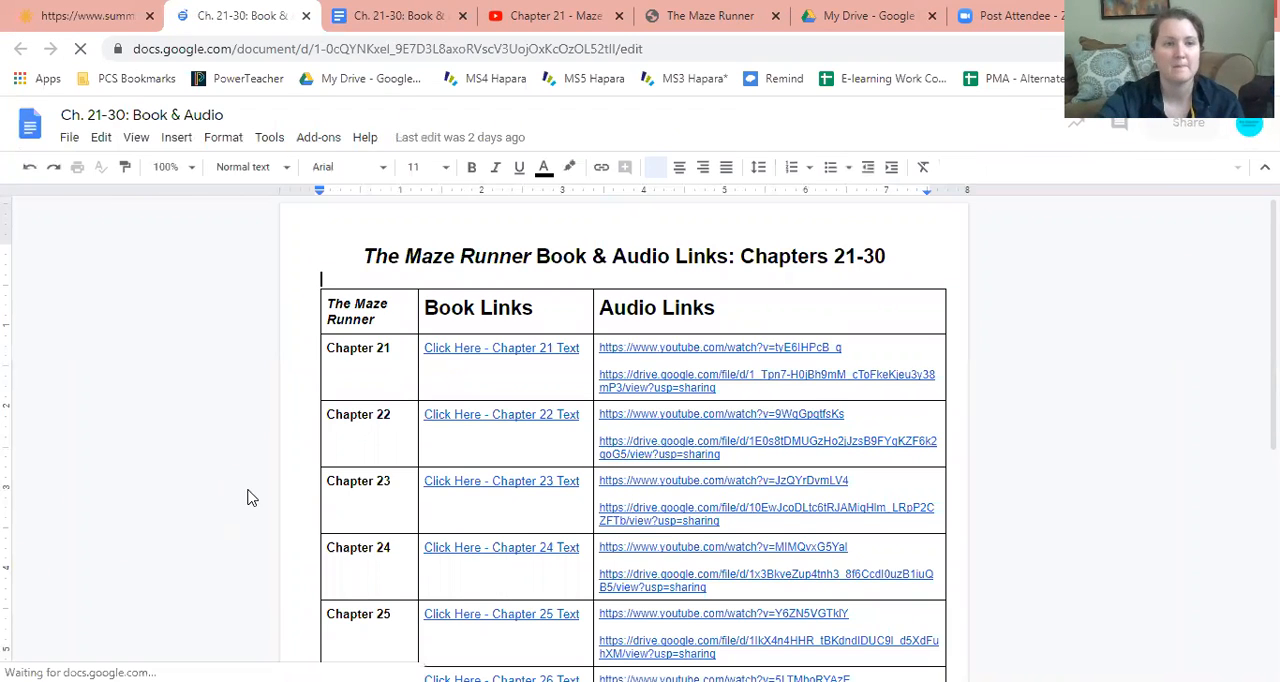
left_click(85, 15)
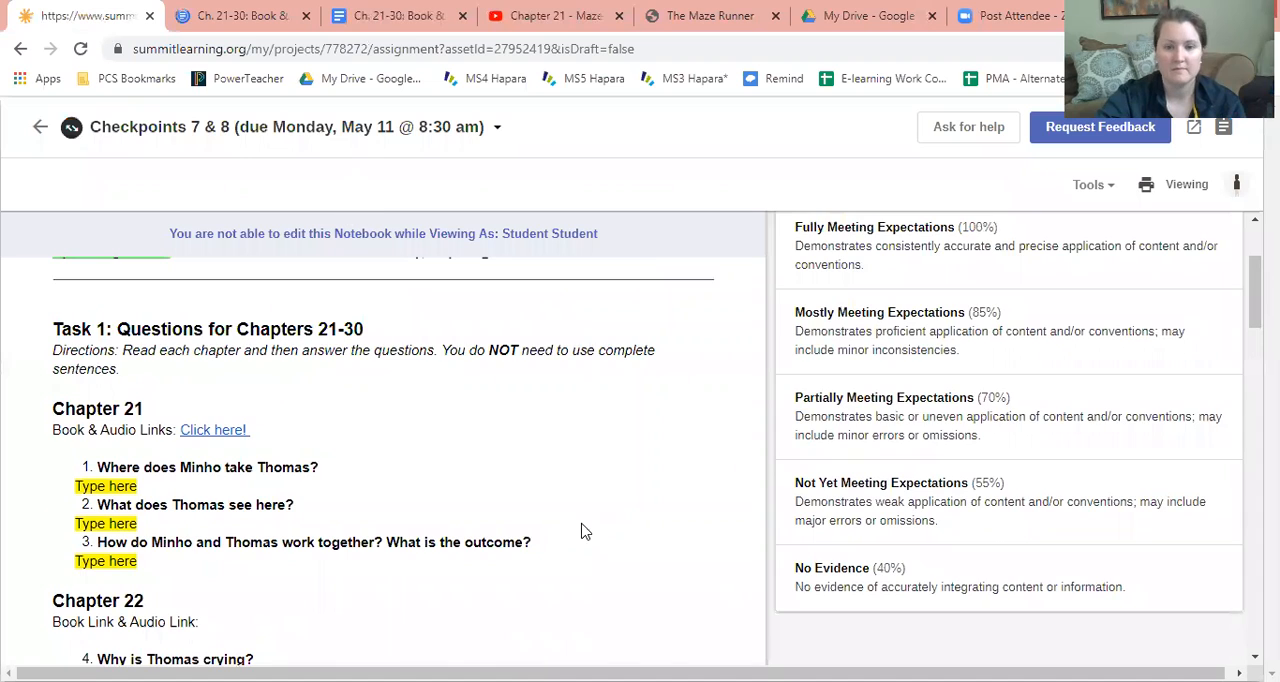
Scroll the notebook through to Chapter 30, then go back to The Maze Runner project overview.
scroll("down", 3)
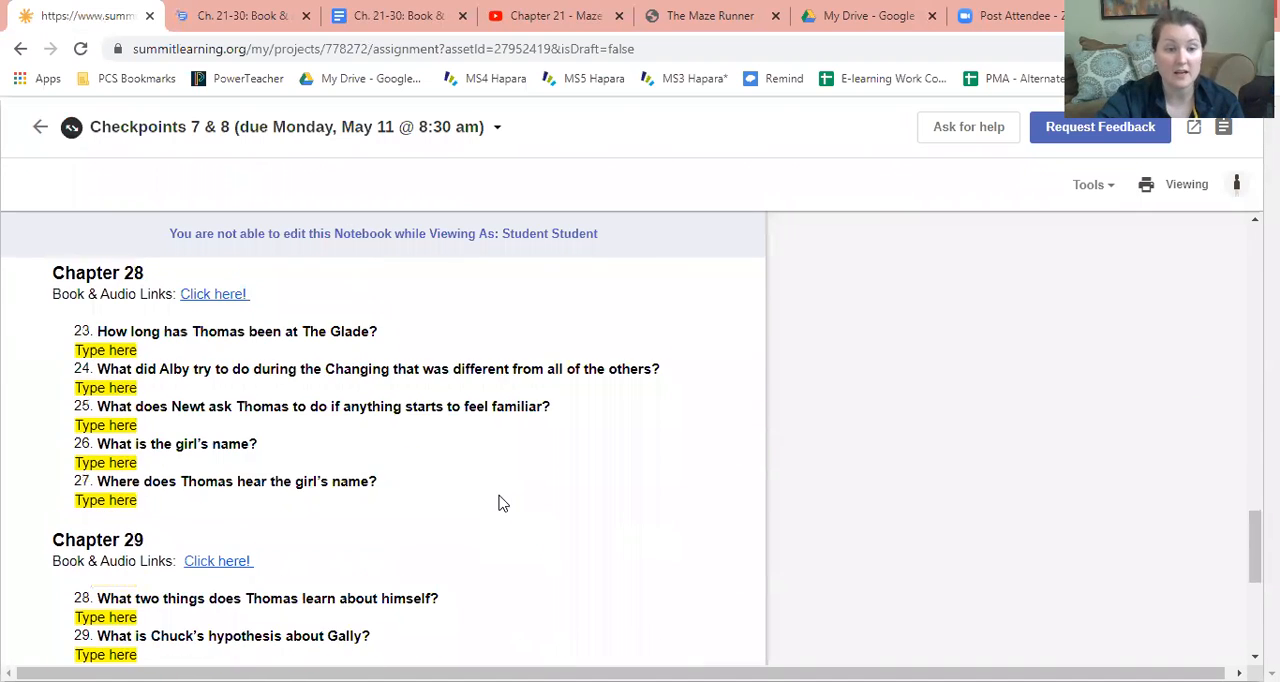
scroll("down", 3)
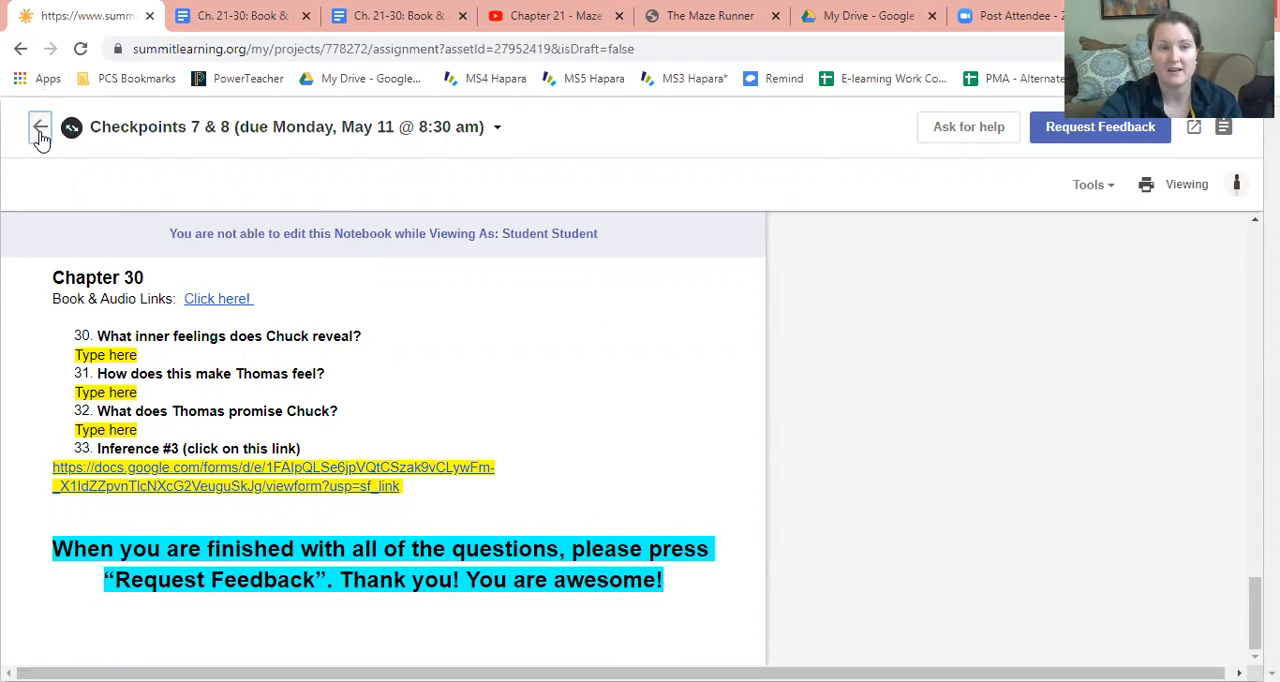
left_click(40, 127)
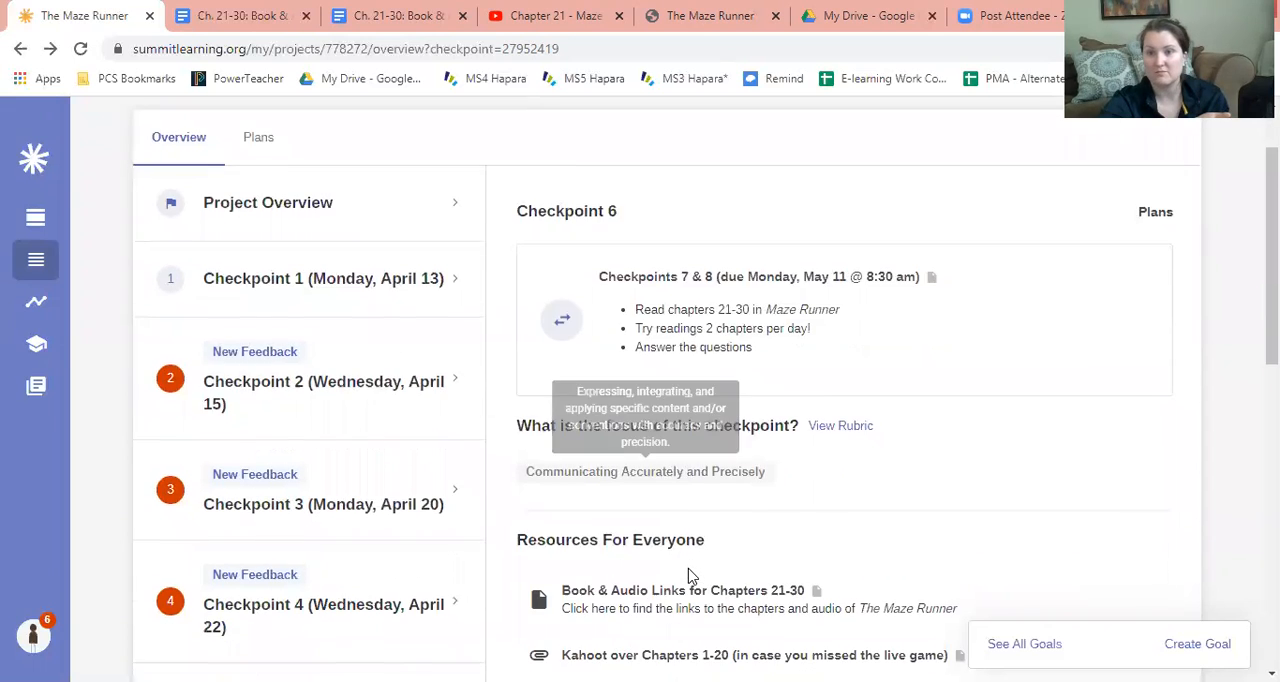
scroll("down", 3)
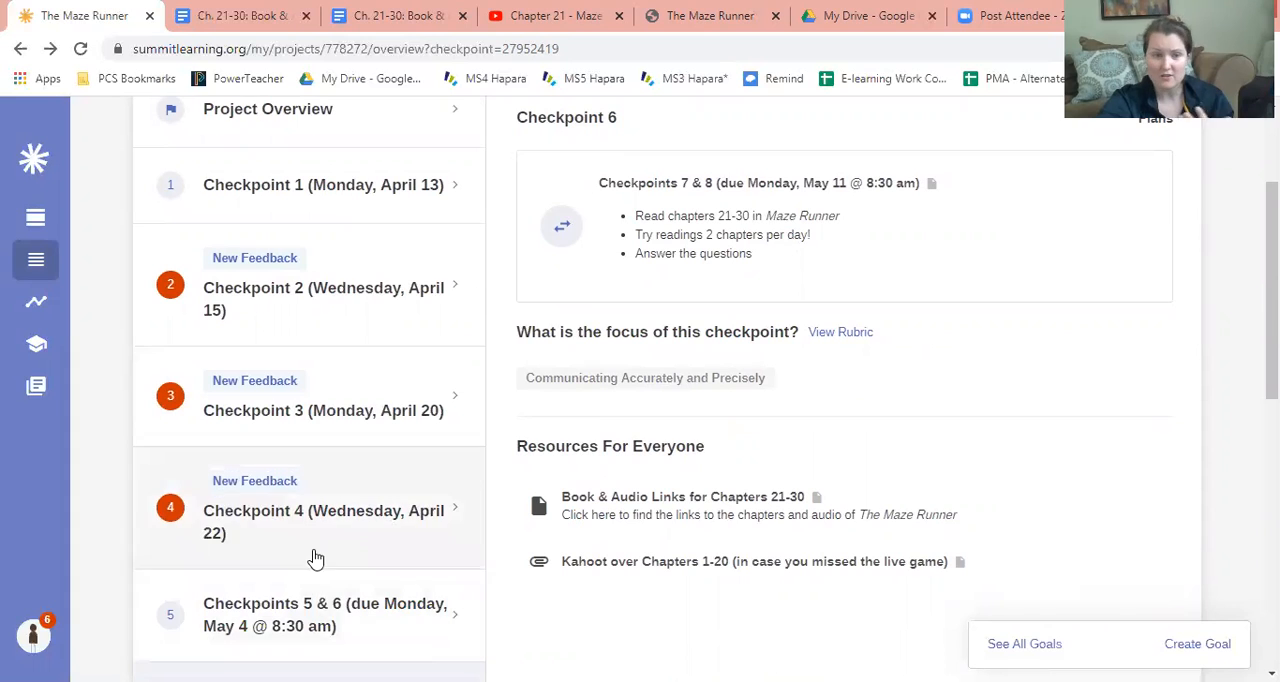
scroll("down", 3)
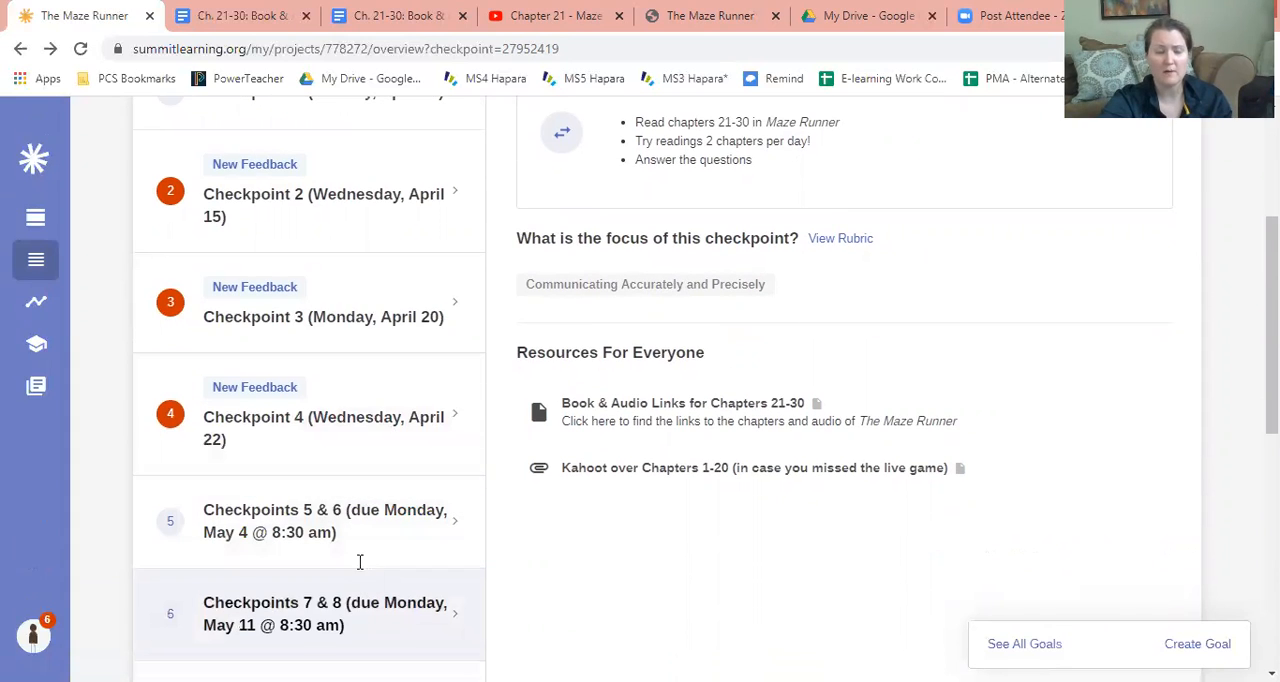
mouse_move(382, 457)
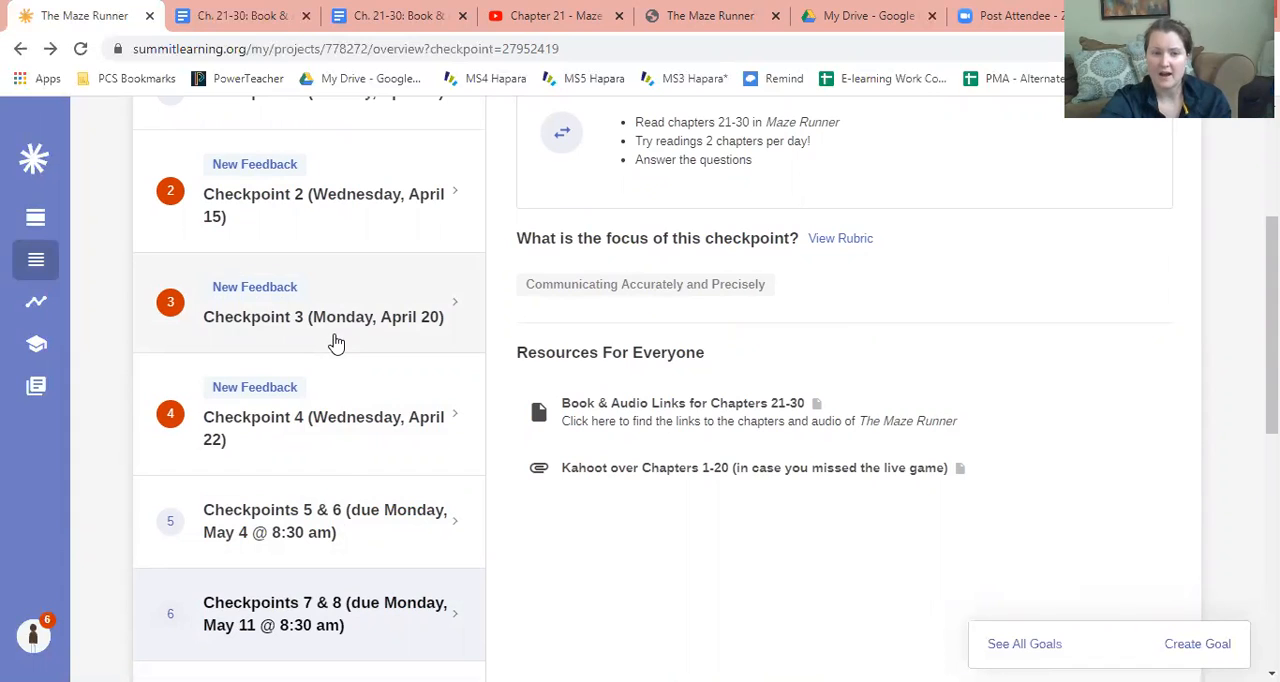
mouse_move(434, 520)
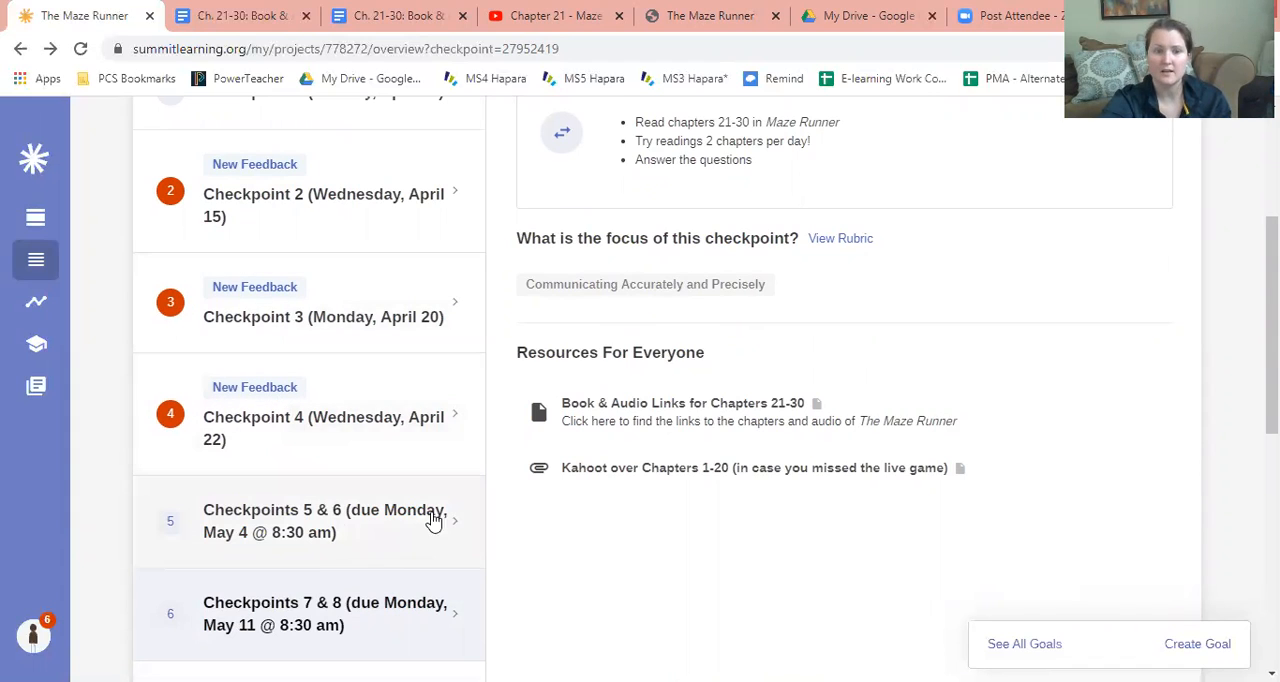
mouse_move(327, 532)
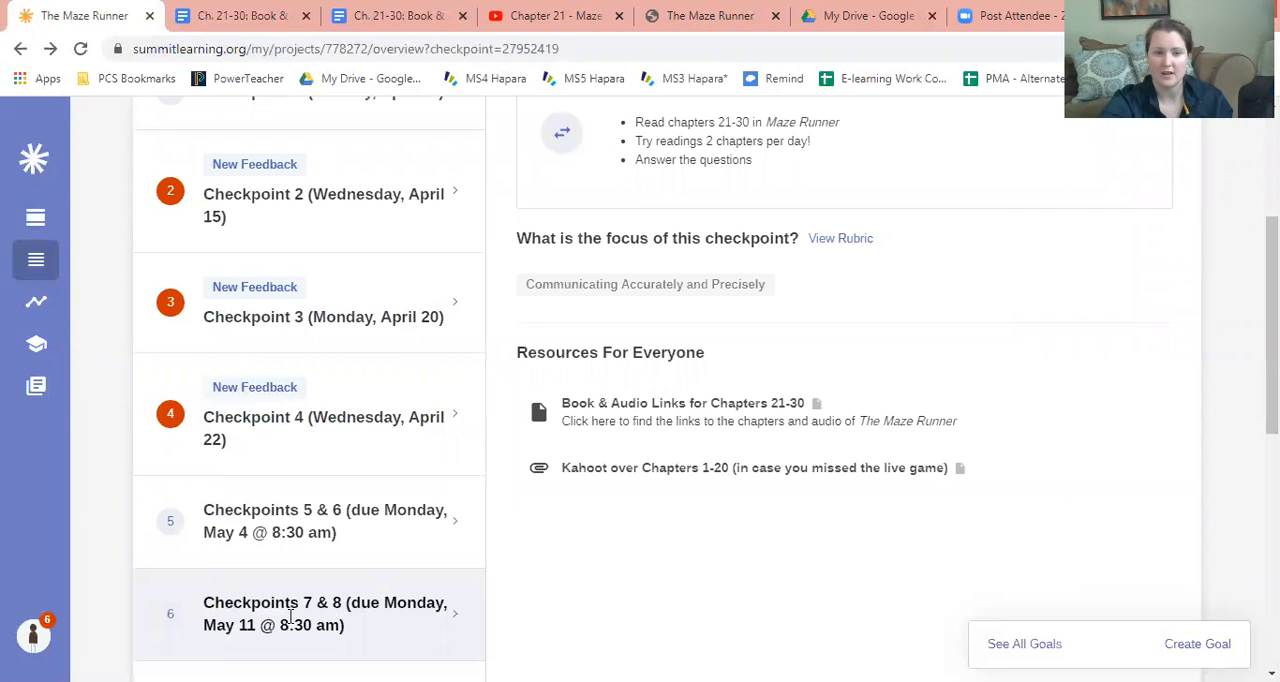
mouse_move(371, 540)
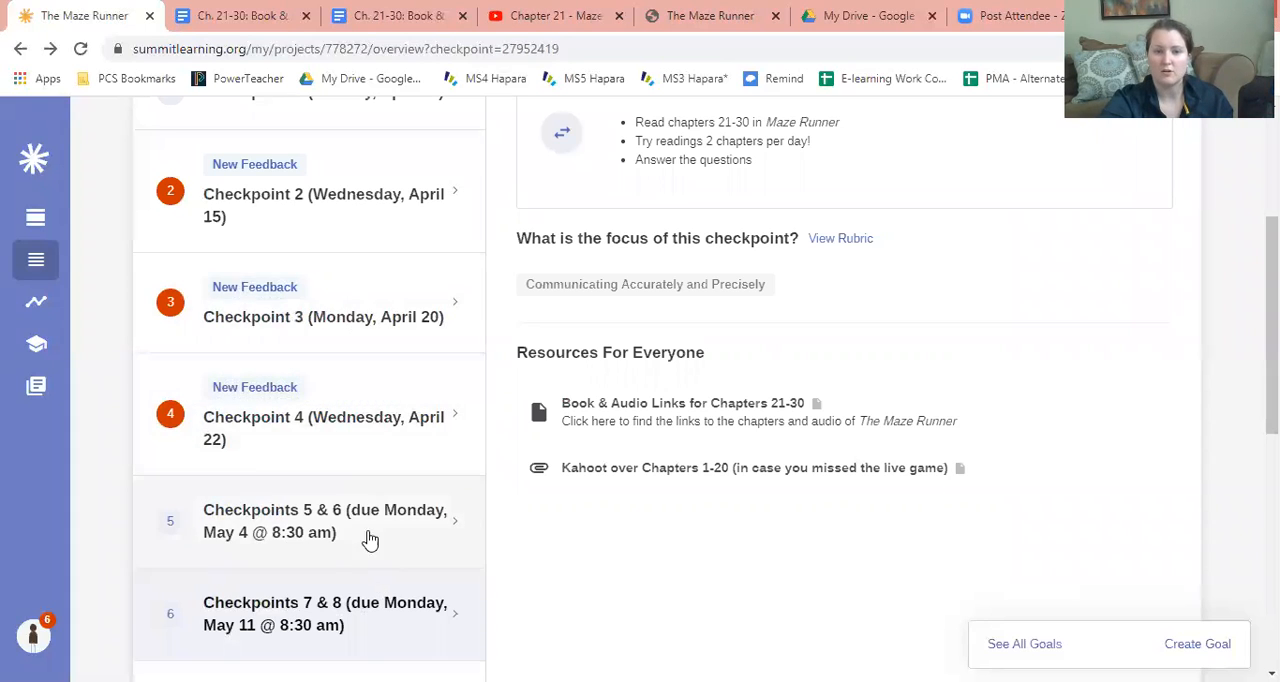
mouse_move(420, 564)
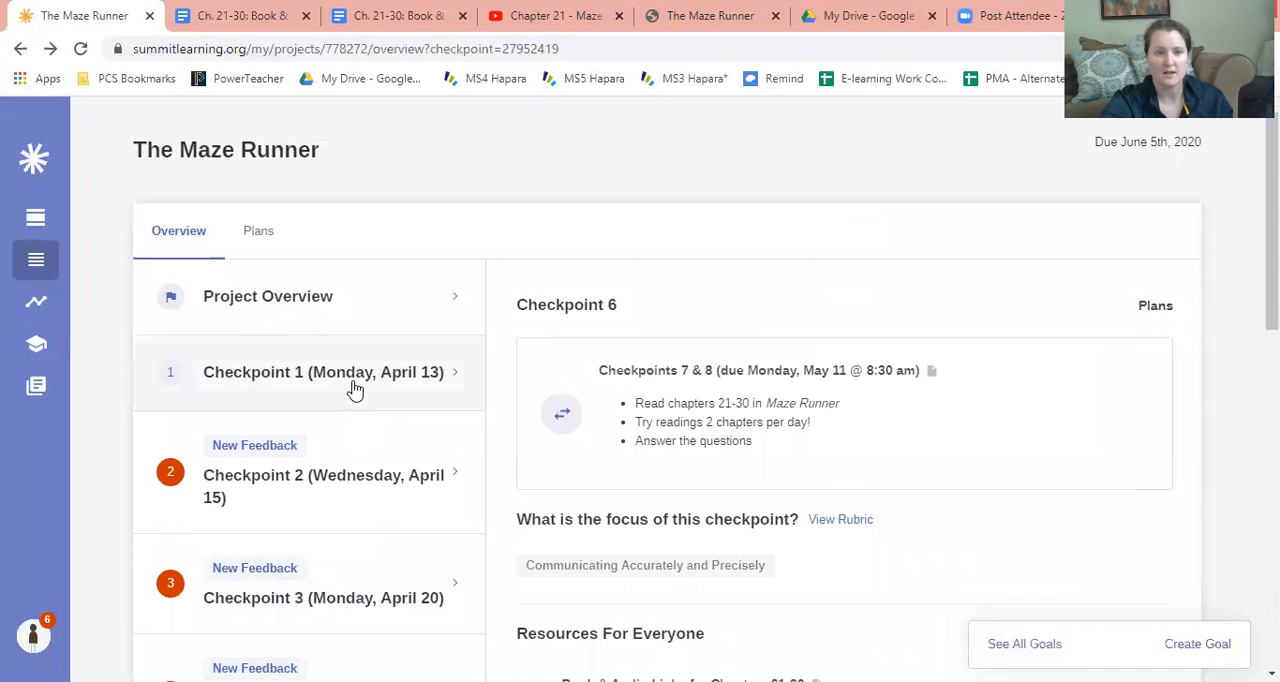
Show Project Overview and open The Maze Runner: Audio Playlist on YouTube.
left_click(267, 296)
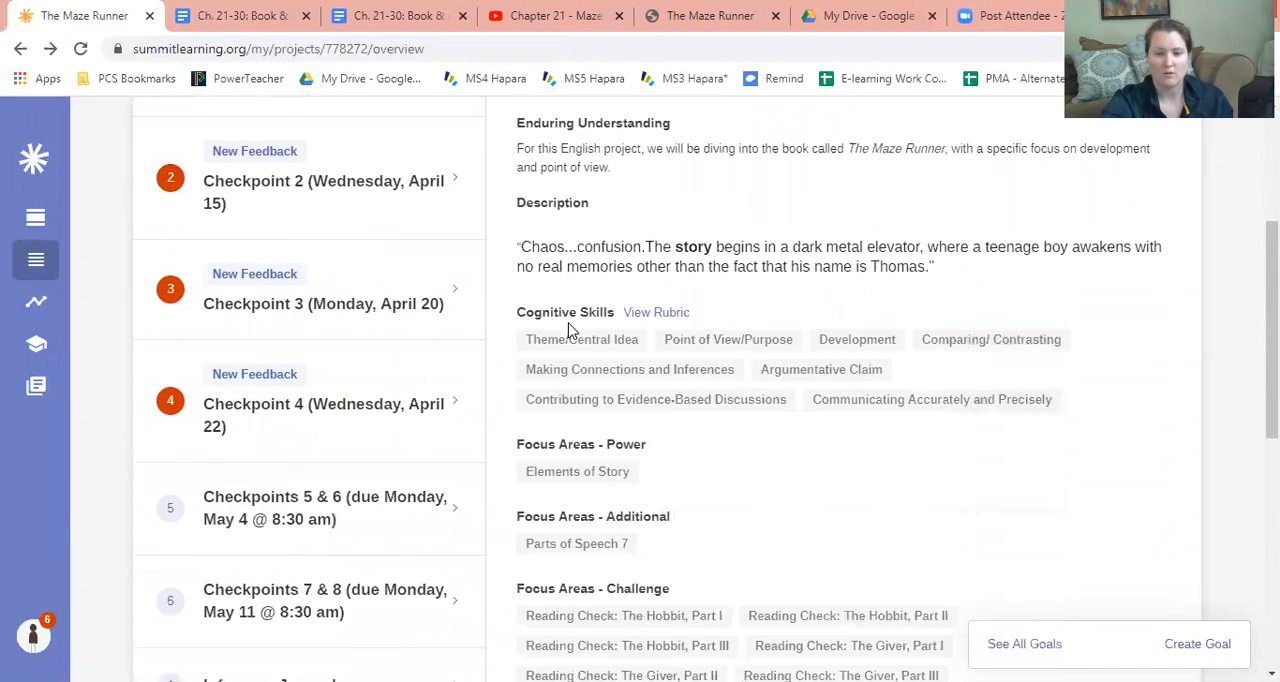
scroll("down", 3)
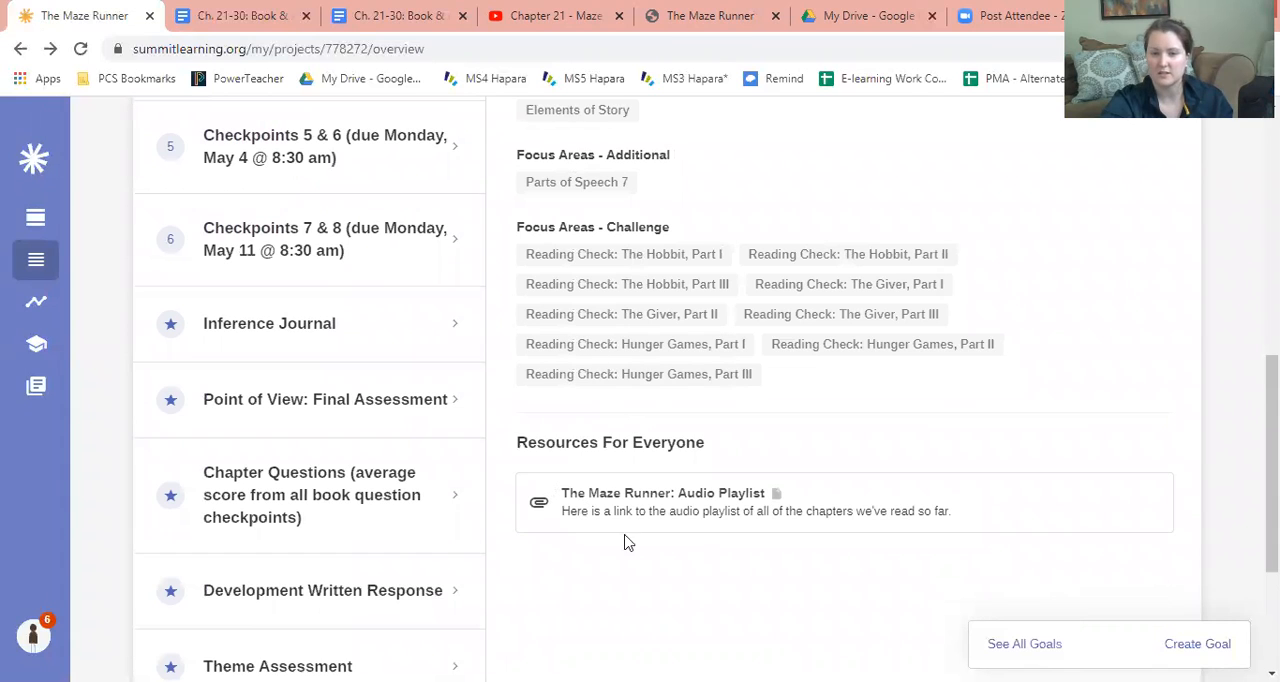
mouse_move(662, 493)
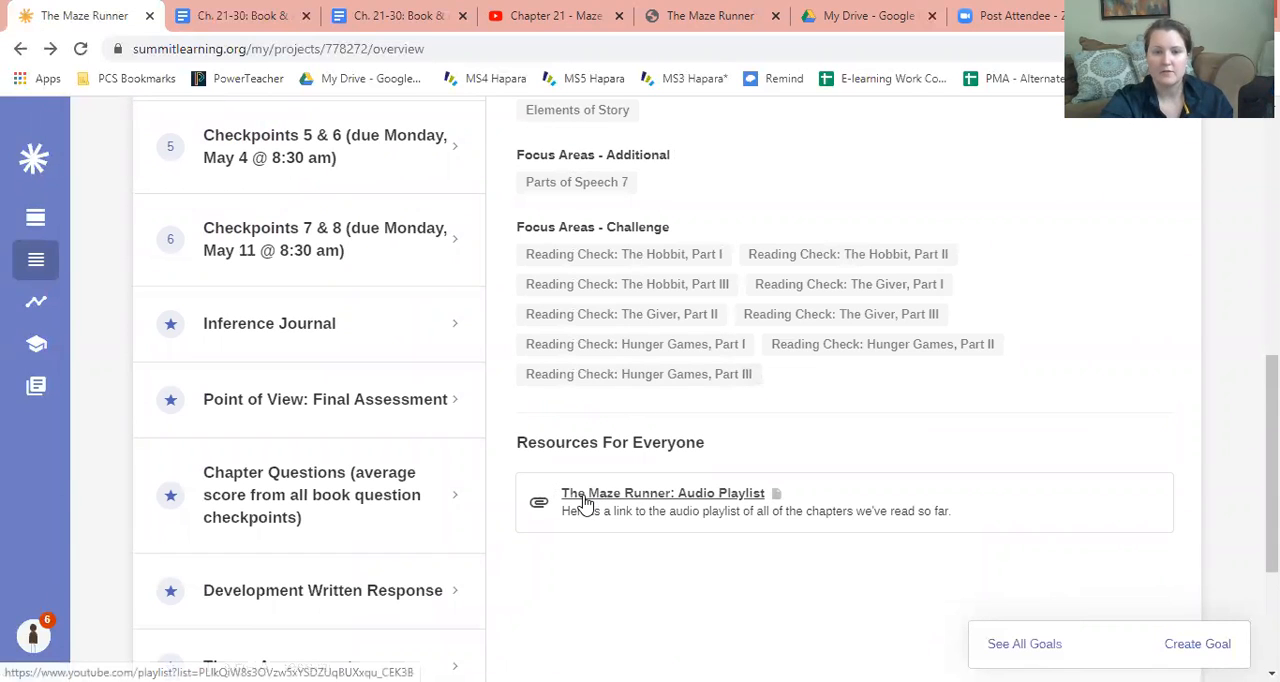
left_click(662, 493)
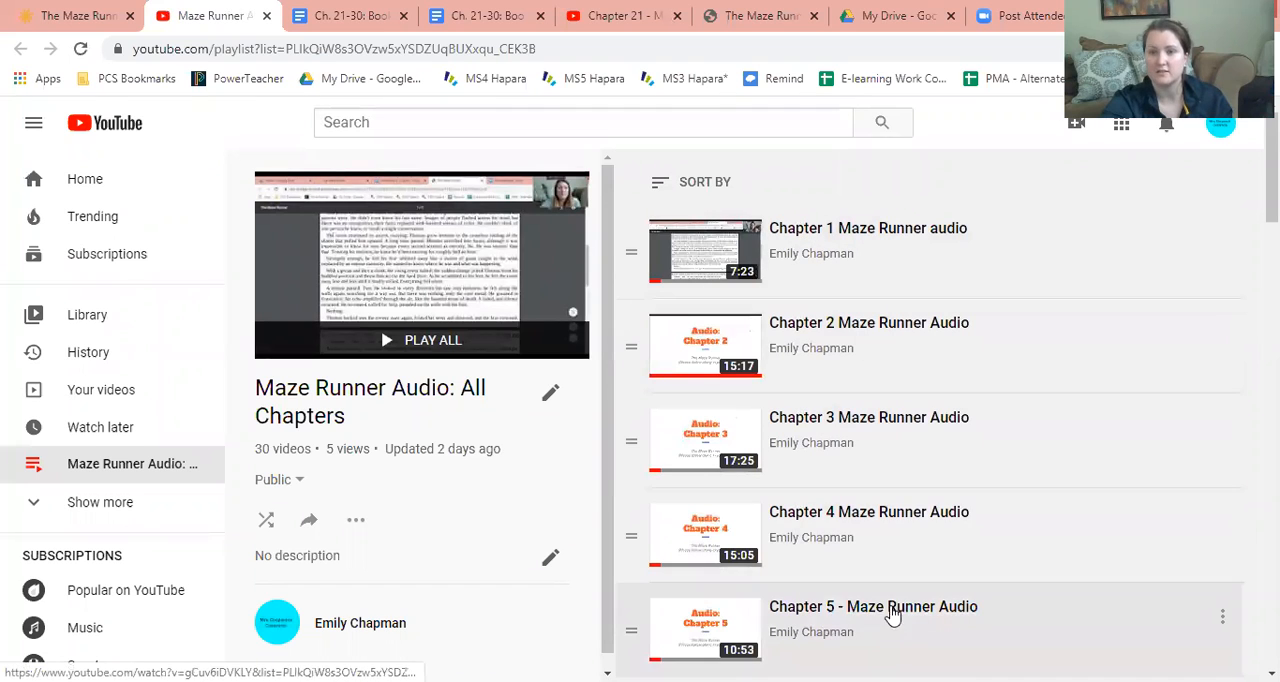
mouse_move(1148, 516)
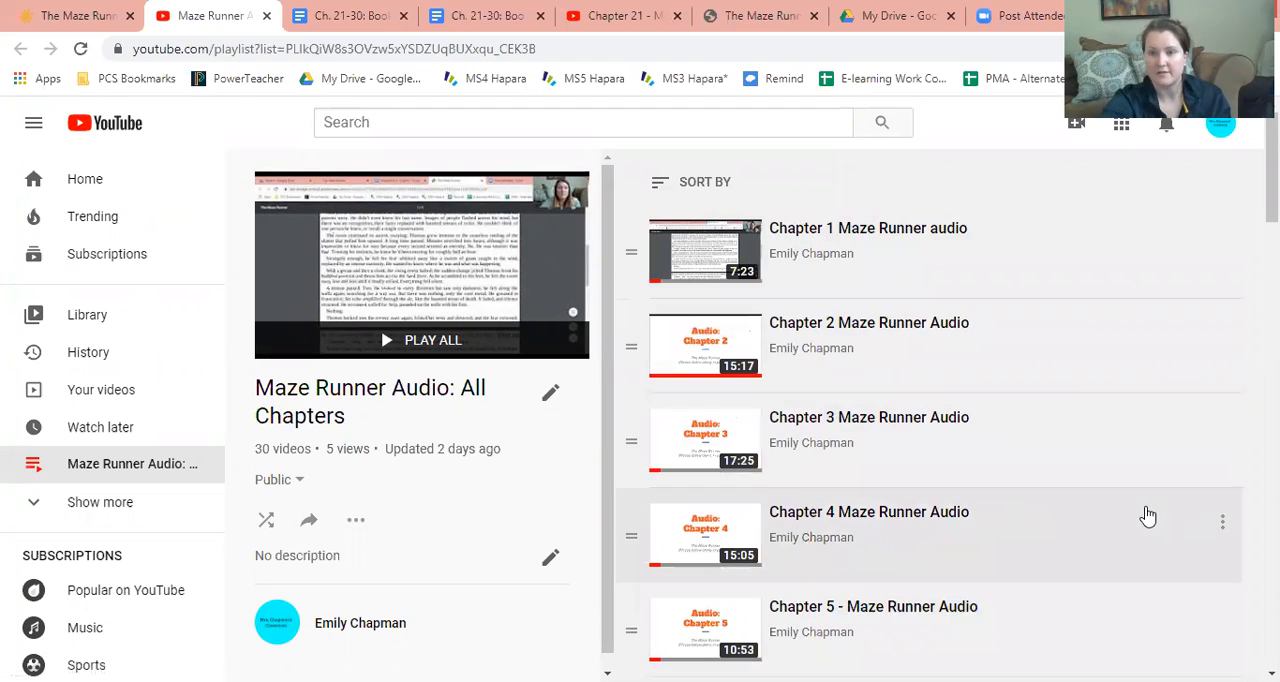
mouse_move(435, 82)
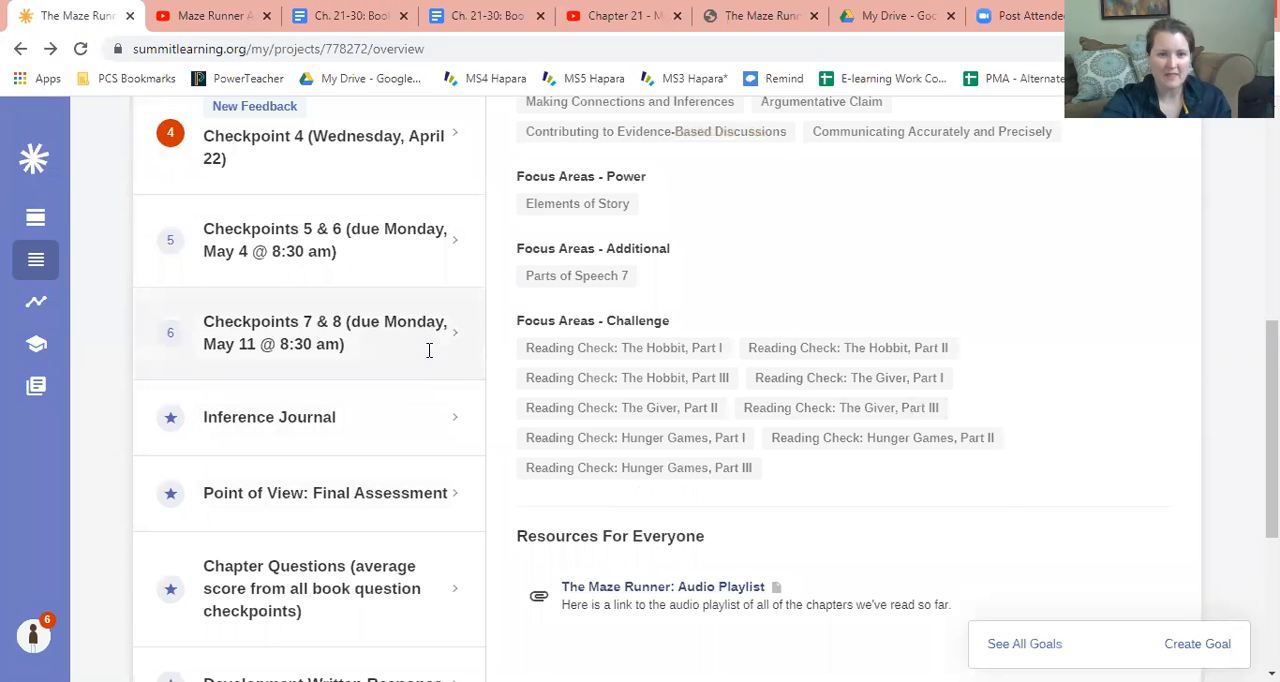
Reopen Checkpoints 7 & 8 (due Monday, May 11) to show the chapters 21–30 links and Kahoot.
left_click(324, 332)
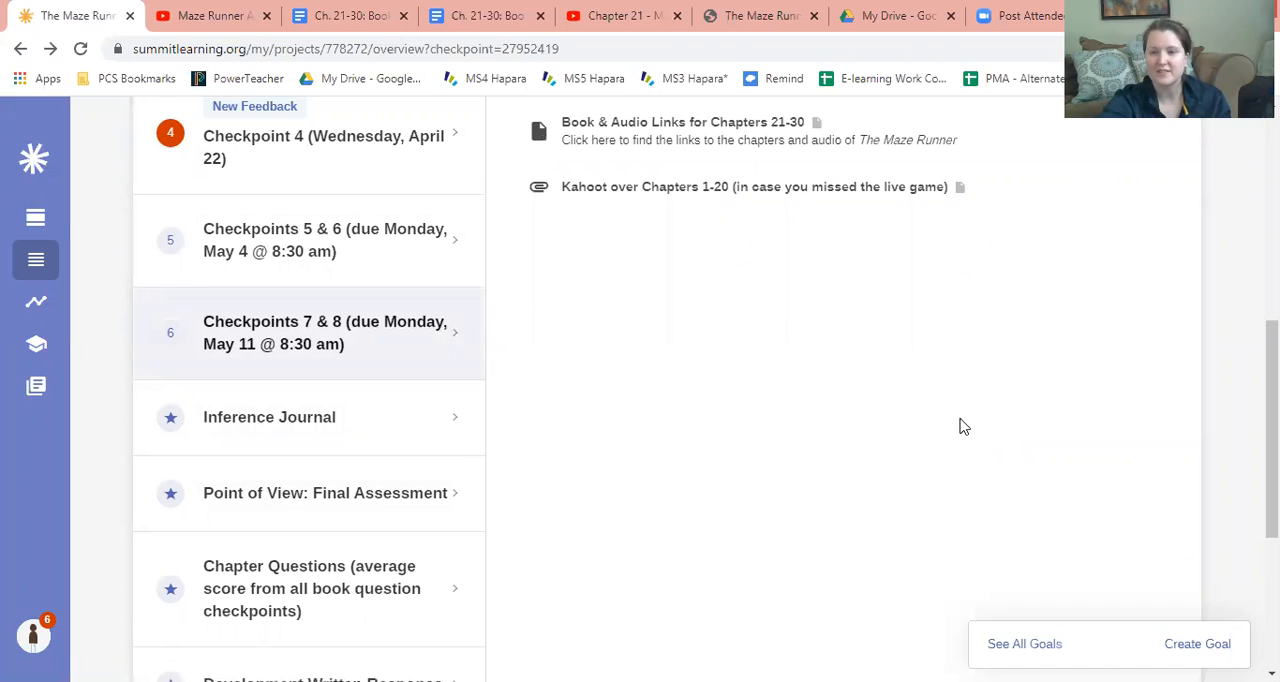